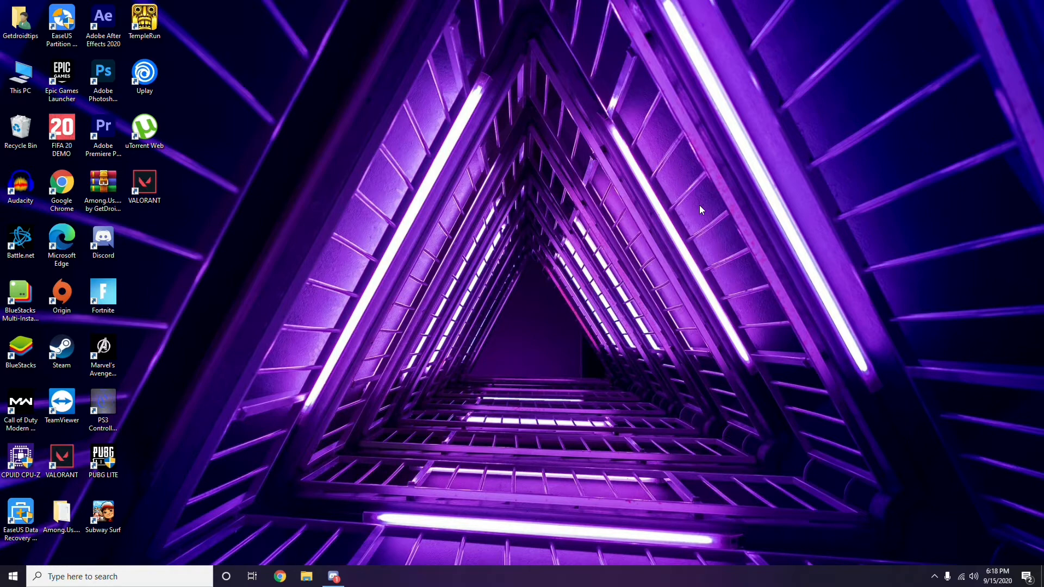
mouse_move(692, 257)
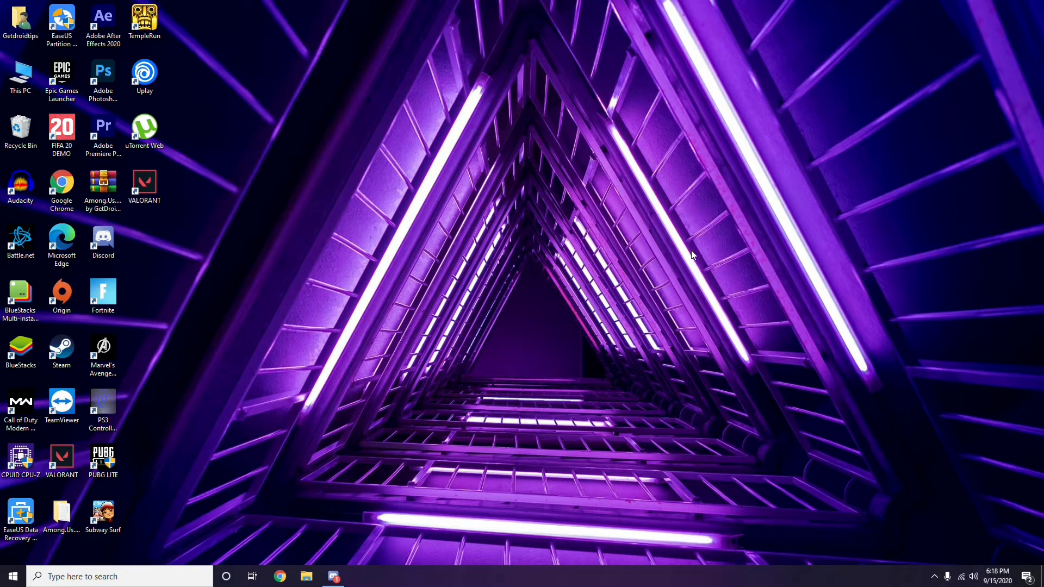
mouse_move(85, 273)
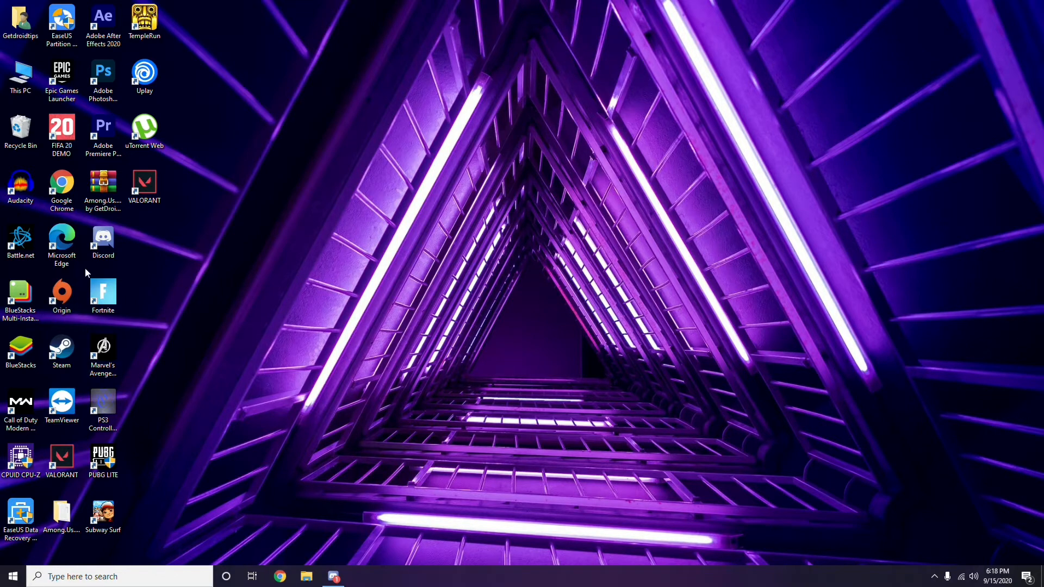
mouse_move(307, 577)
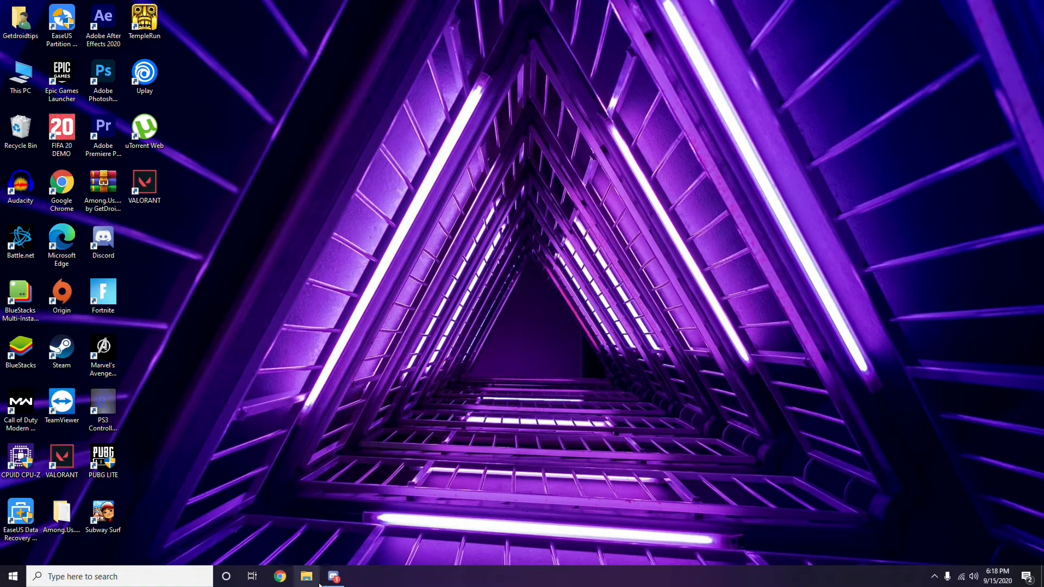
Bring Discord forward and open User Settings on the My Account page.
left_click(333, 576)
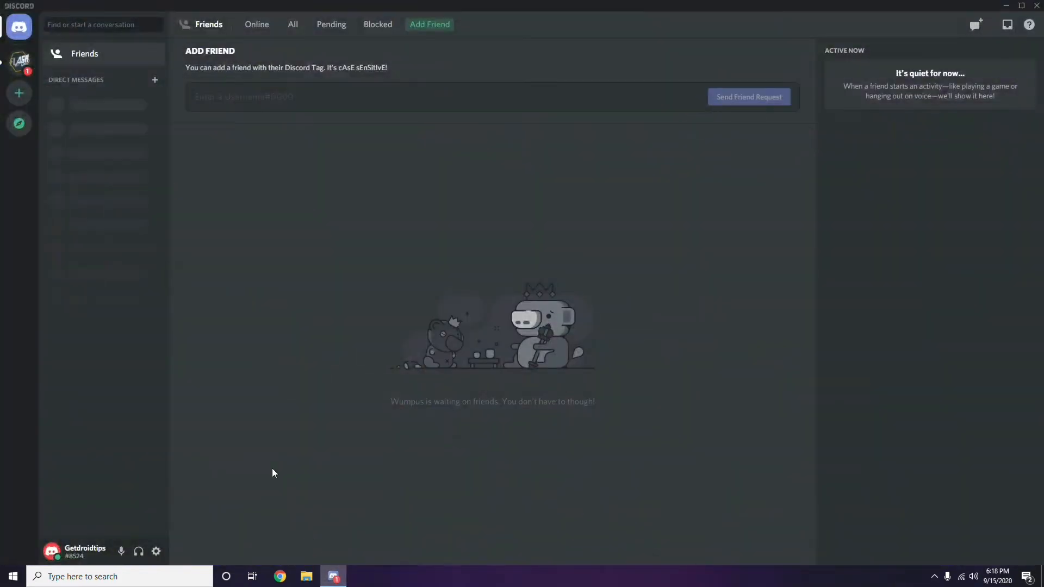
mouse_move(156, 551)
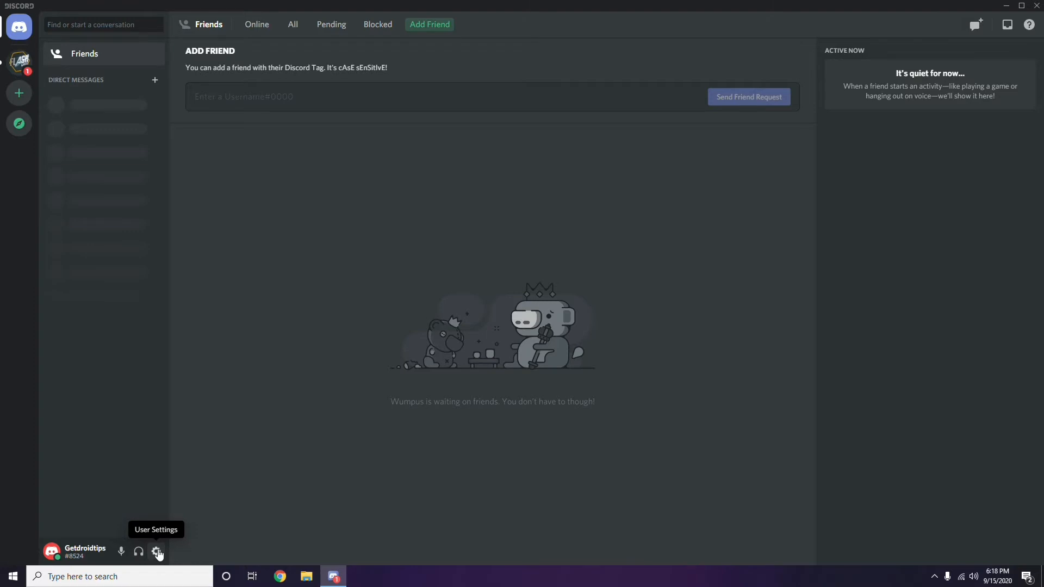
left_click(158, 552)
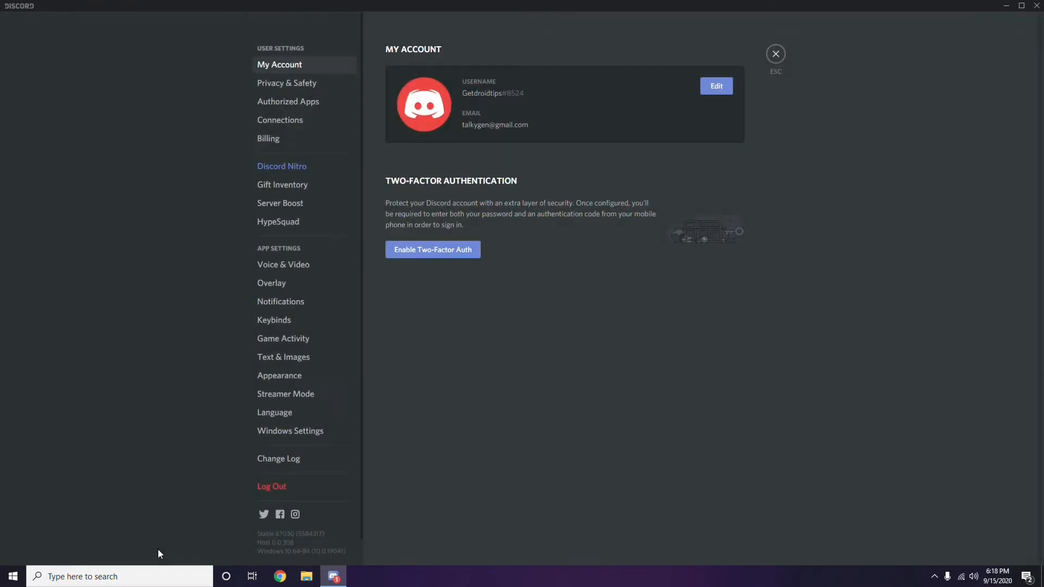
mouse_move(284, 438)
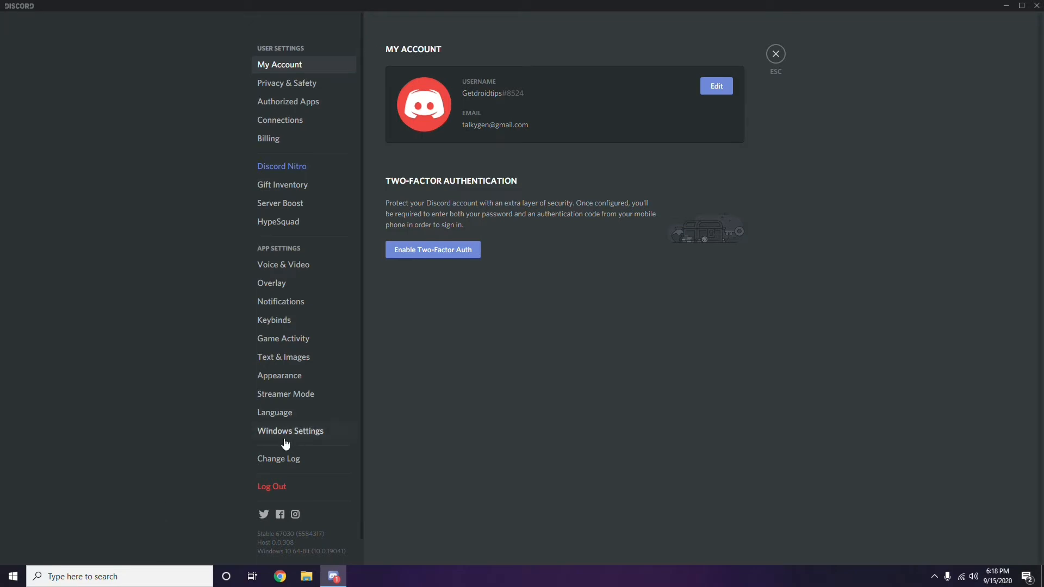
mouse_move(284, 360)
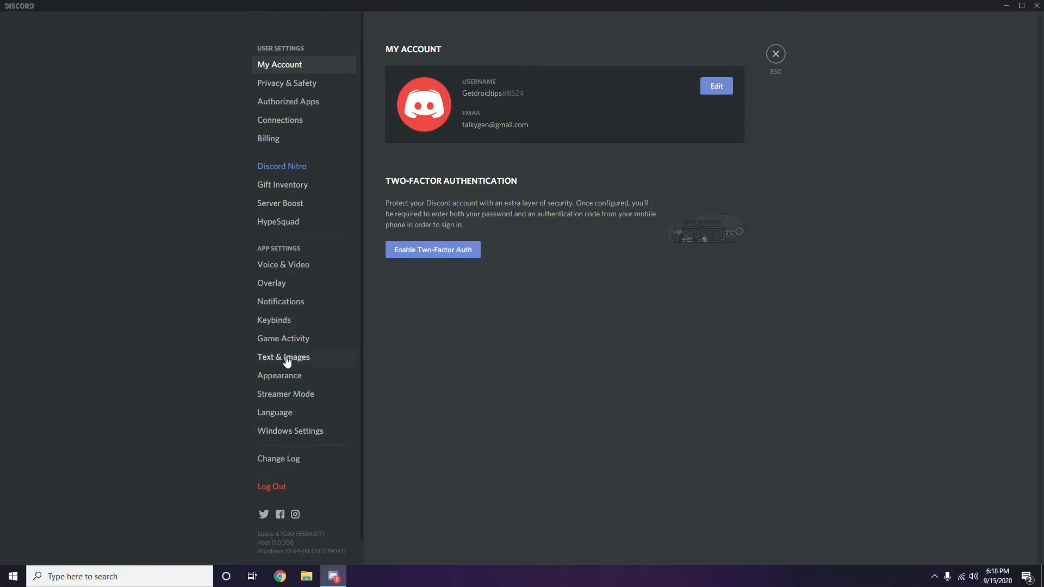
In Text & Images, toggle 'Allow playback and usage of /tts command' off and back on, leaving it enabled.
left_click(283, 358)
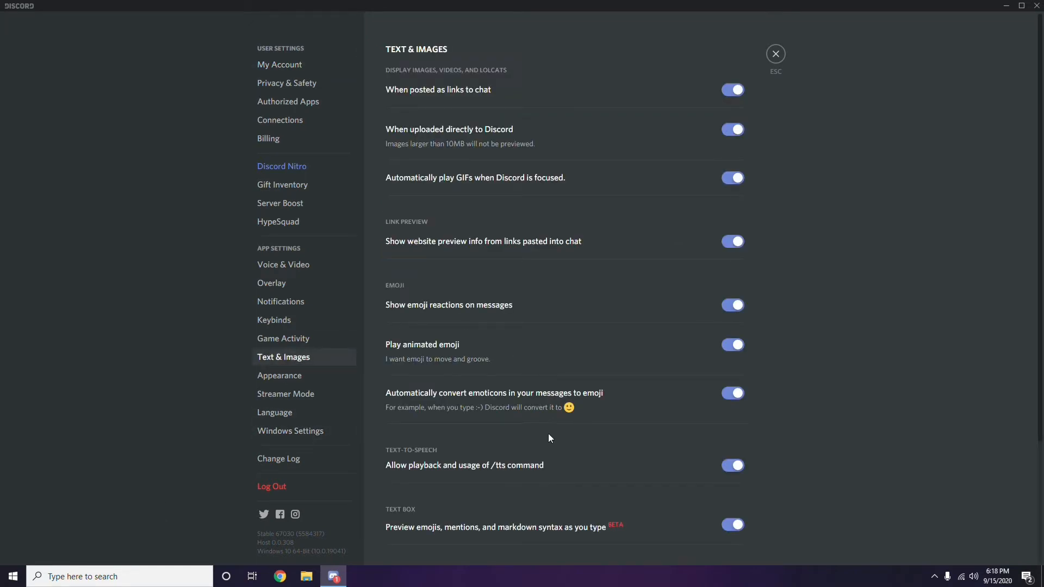
mouse_move(569, 407)
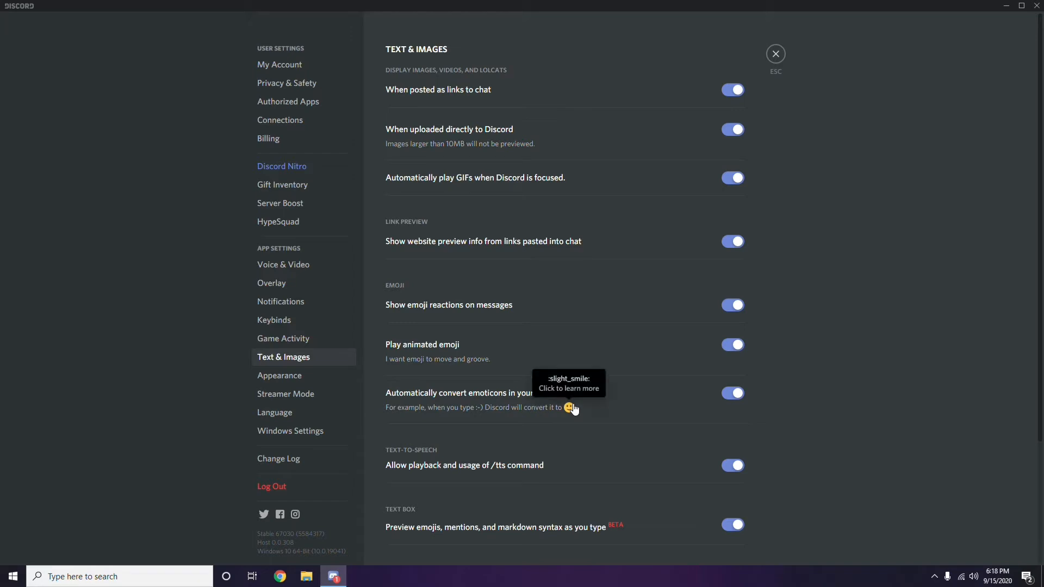
mouse_move(477, 433)
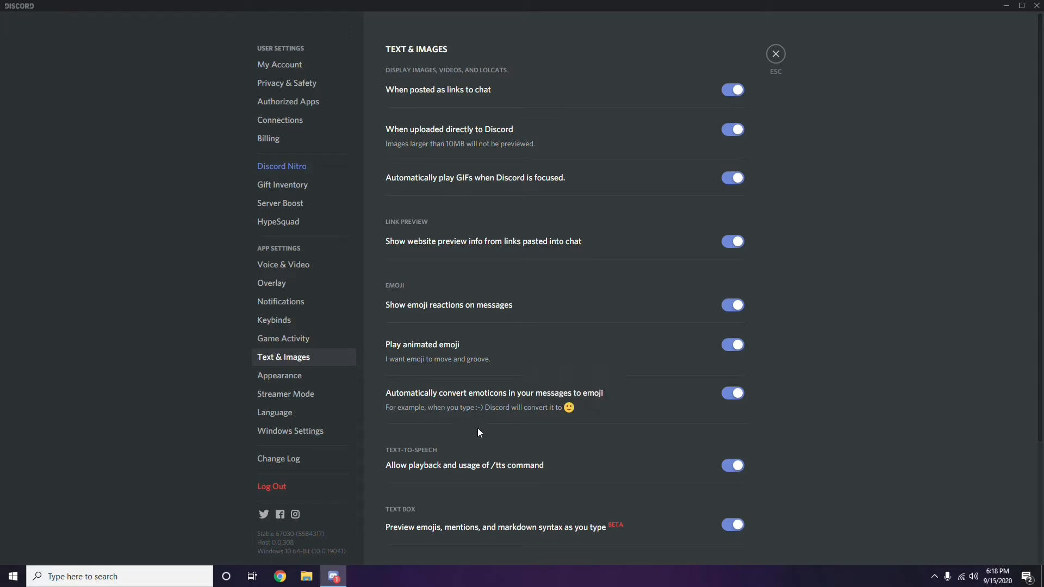
mouse_move(439, 476)
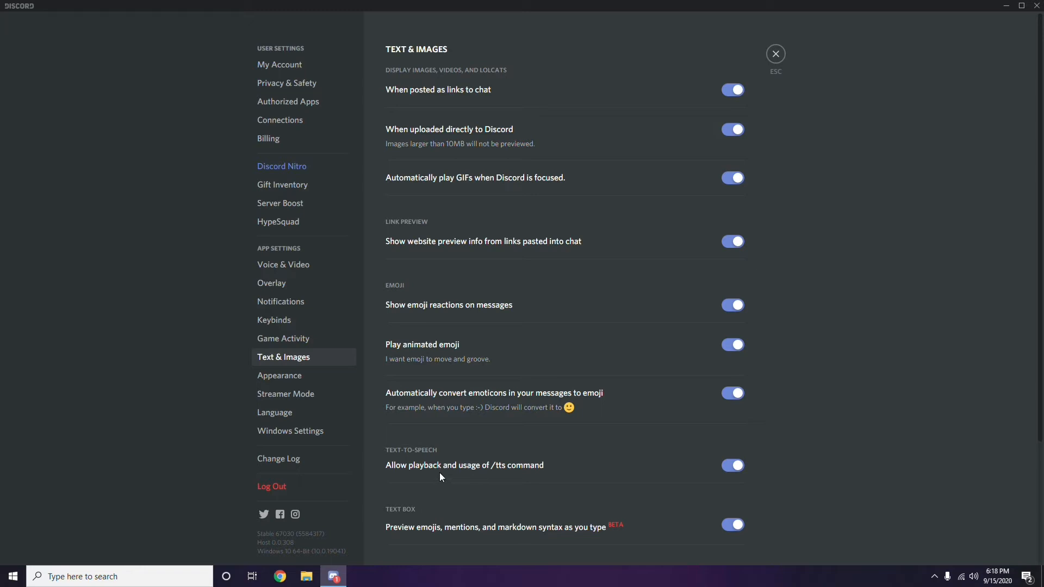
mouse_move(470, 476)
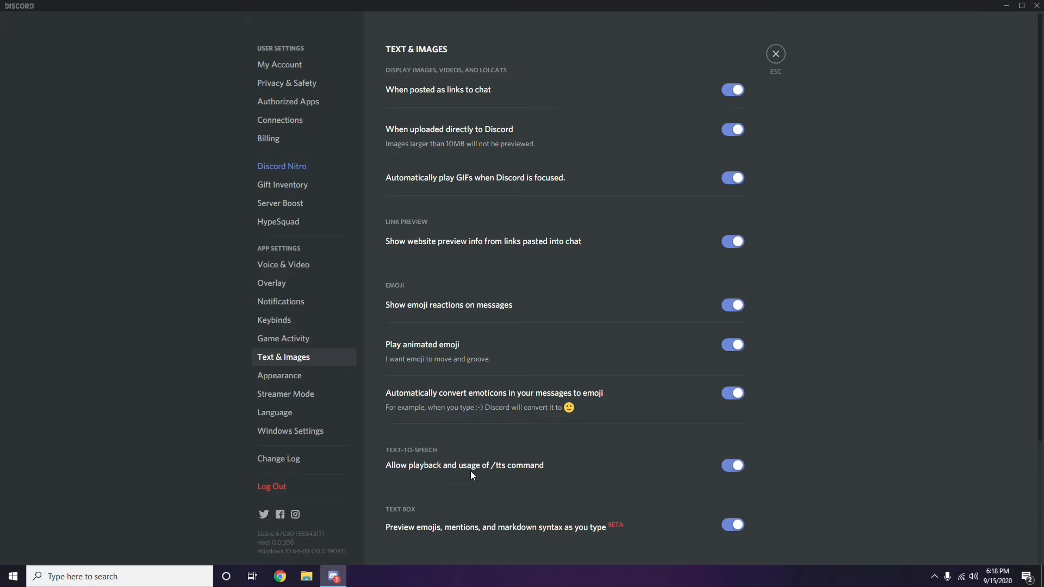
mouse_move(557, 475)
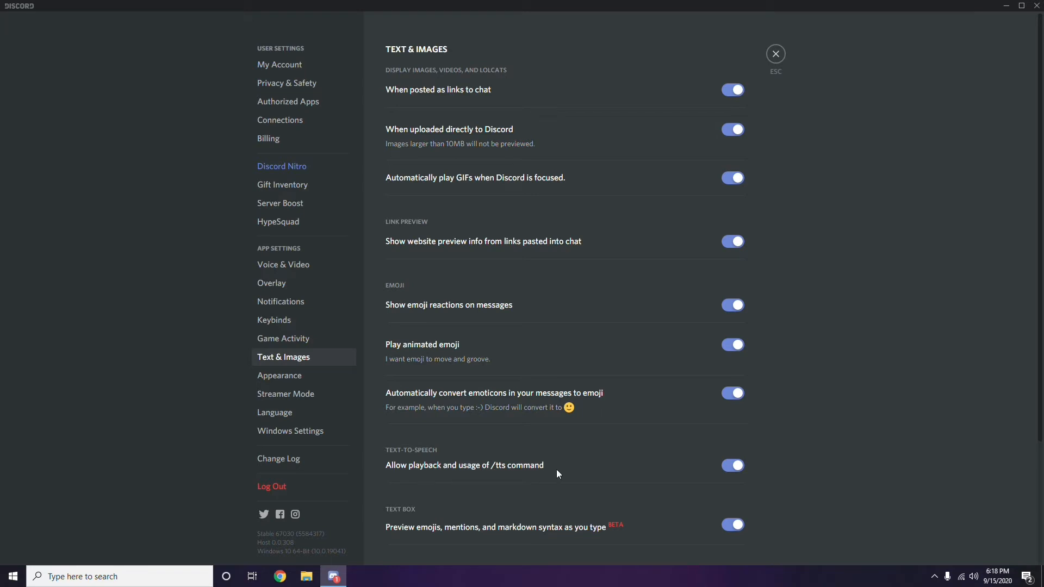
left_click(732, 464)
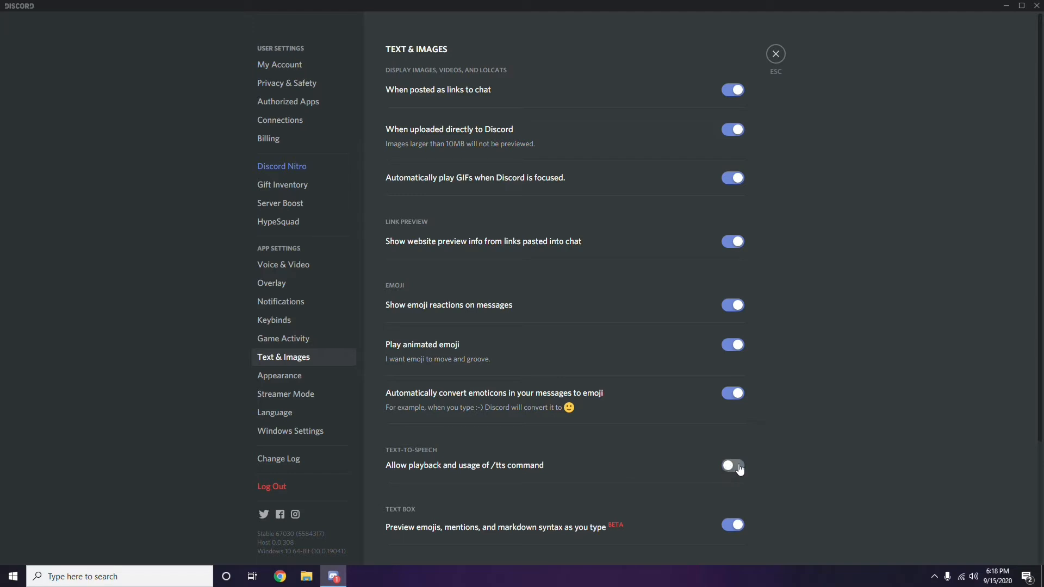
left_click(732, 464)
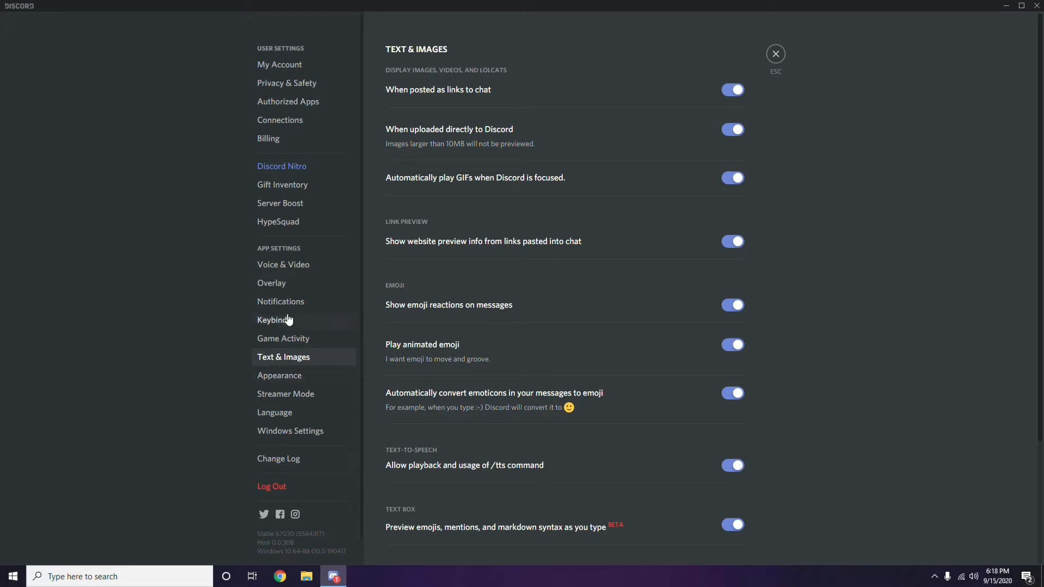
In Notifications, try 'For all channels' then set Text-to-Speech Notifications to Never.
left_click(280, 301)
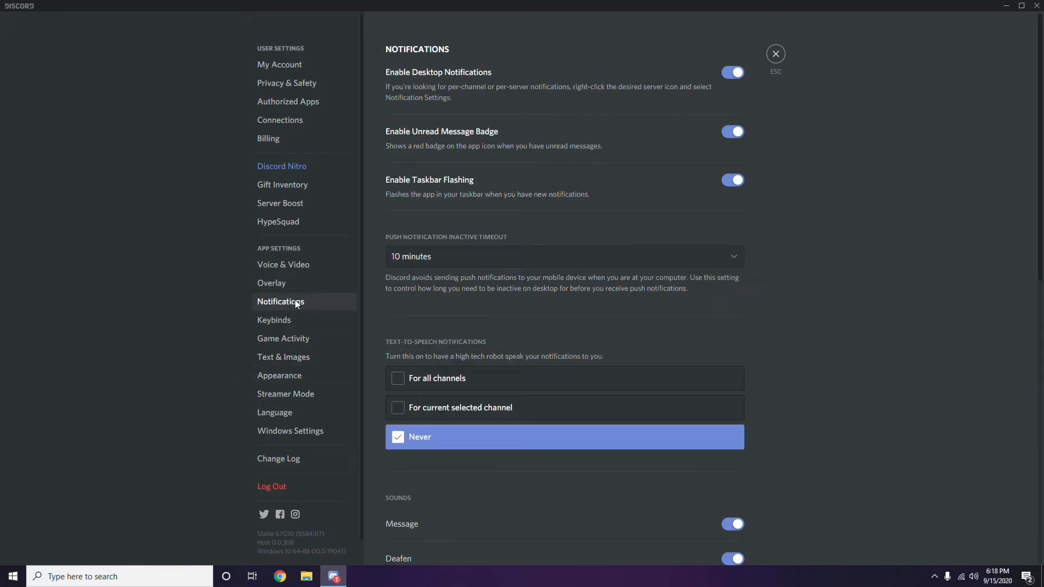
mouse_move(399, 349)
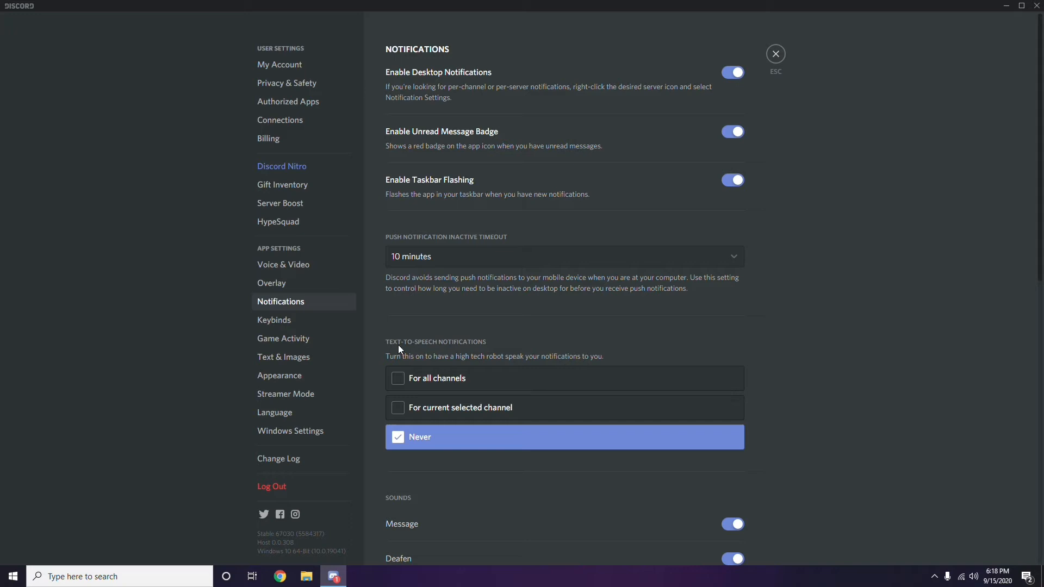
mouse_move(476, 366)
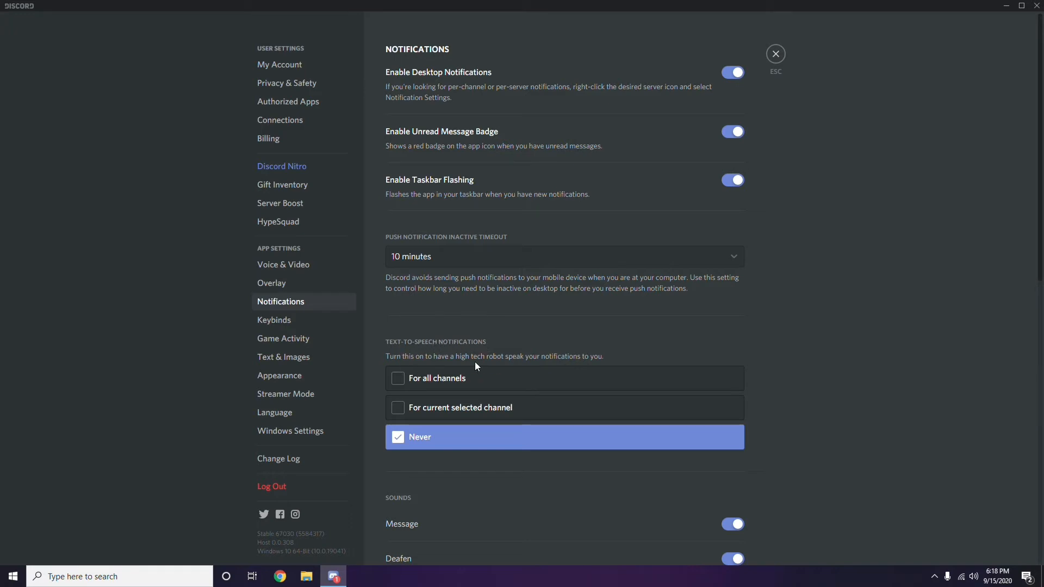
mouse_move(506, 367)
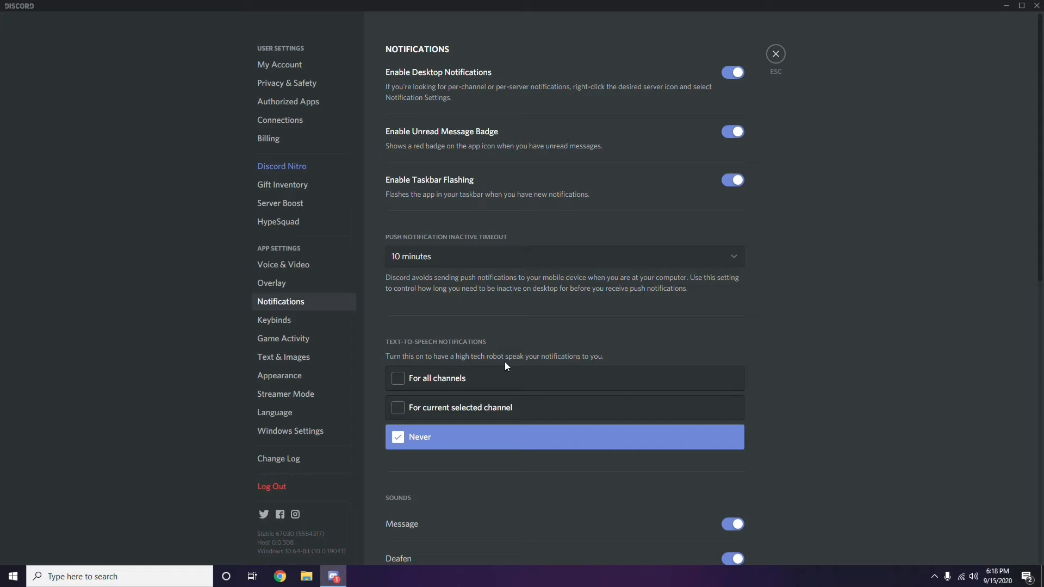
mouse_move(444, 417)
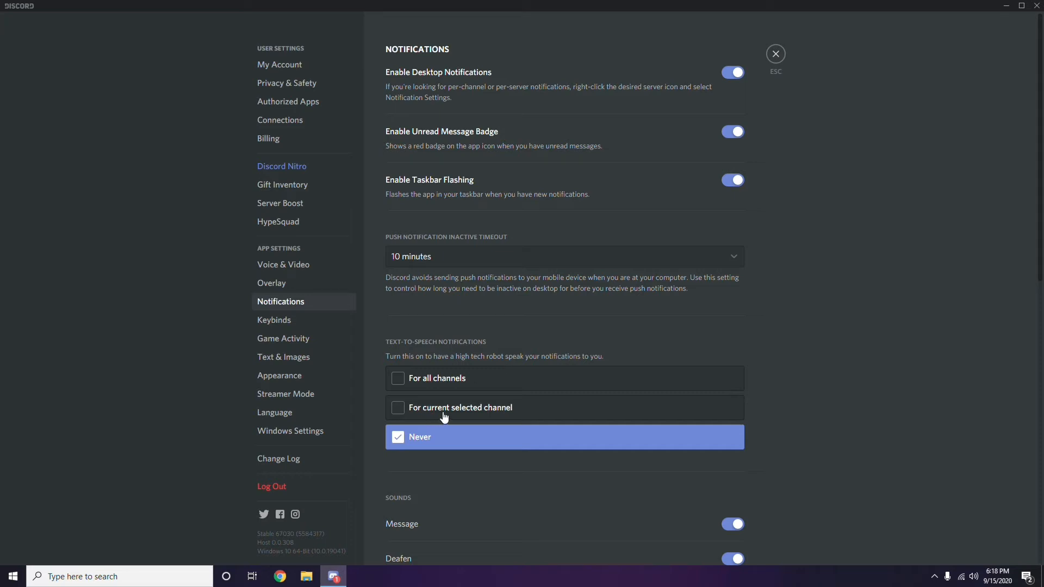
mouse_move(399, 445)
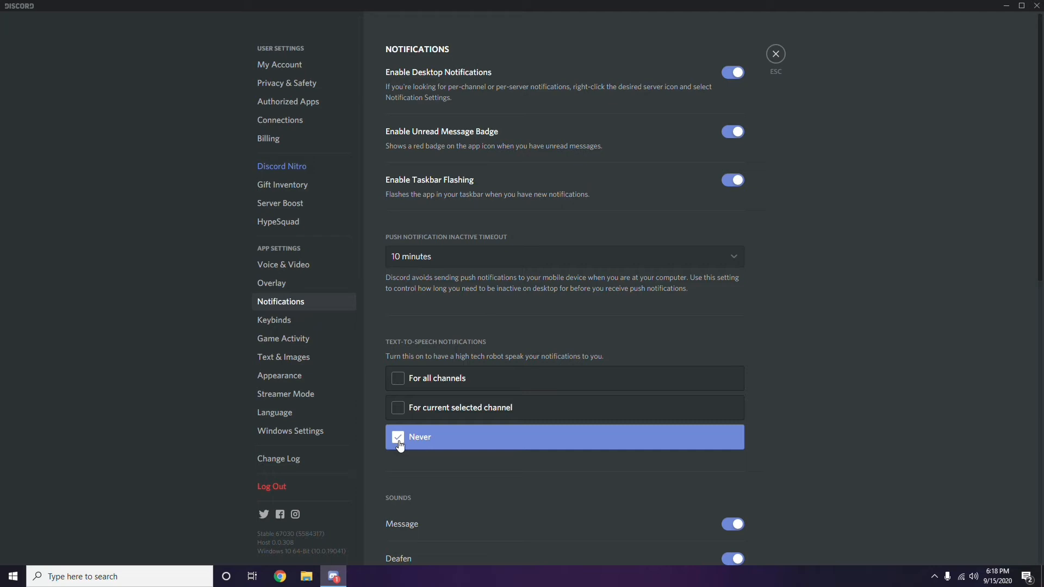
left_click(398, 379)
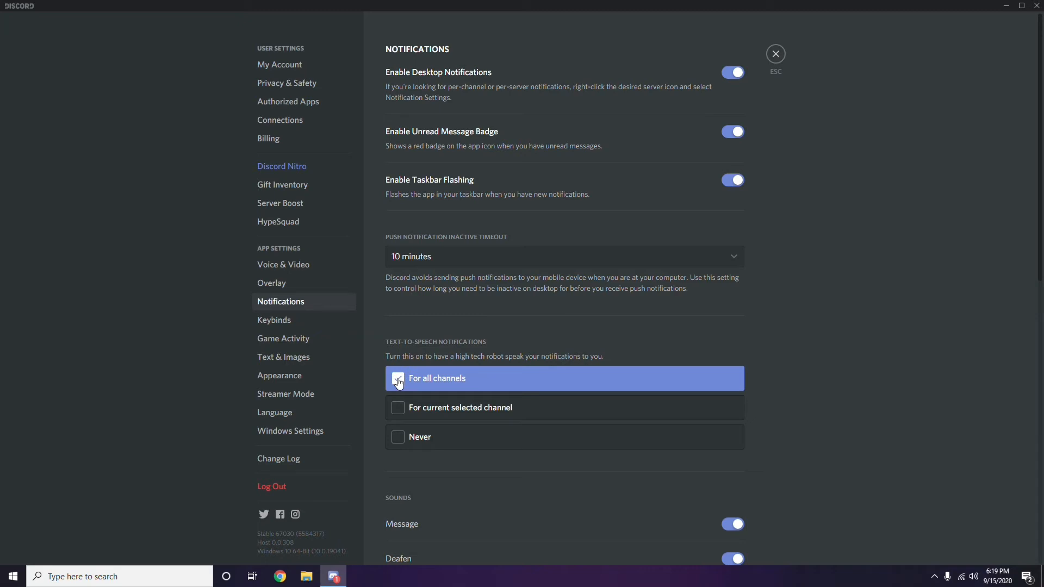
left_click(398, 379)
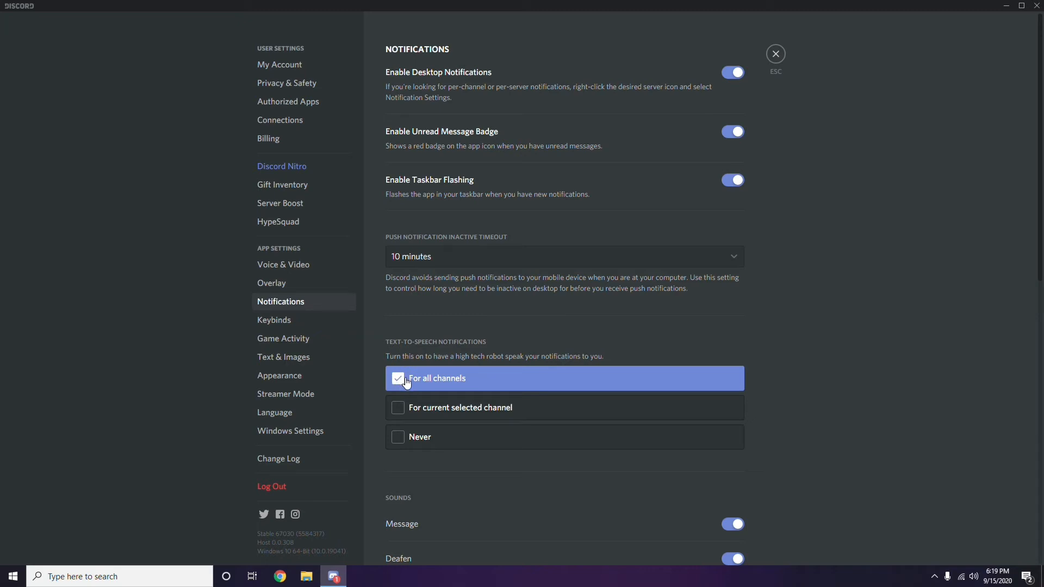
mouse_move(452, 385)
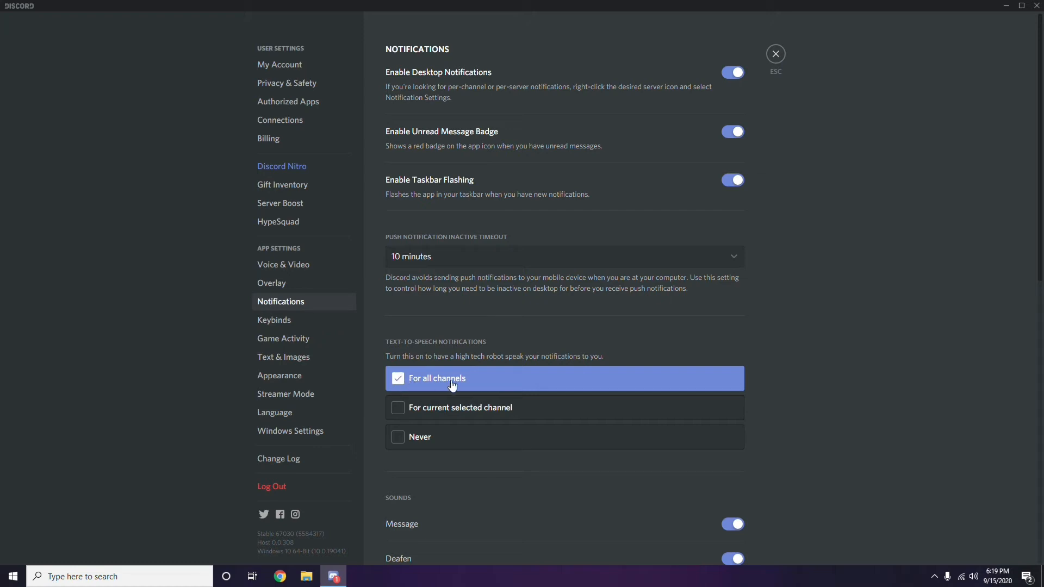
mouse_move(430, 413)
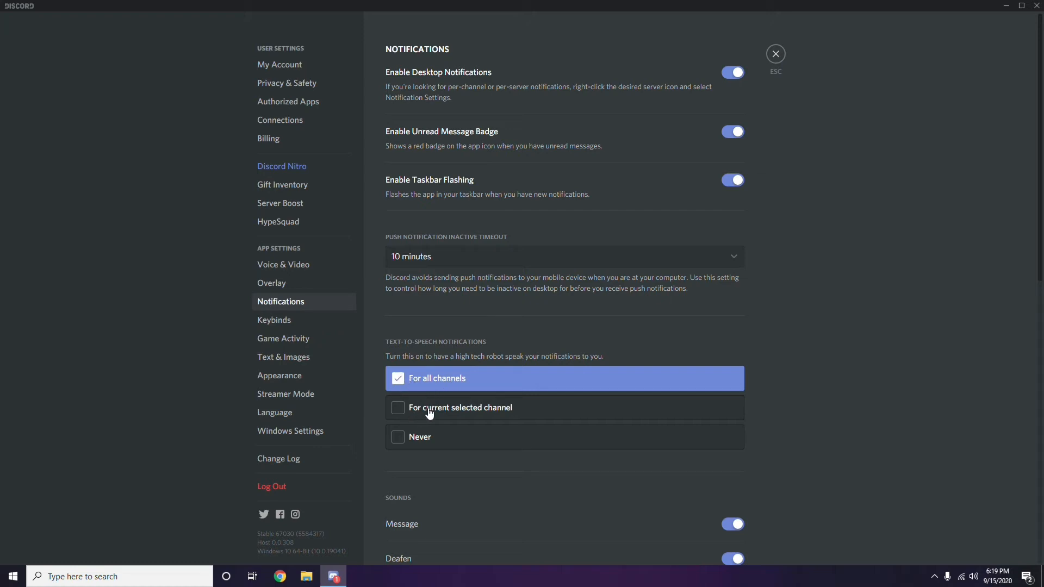
mouse_move(409, 413)
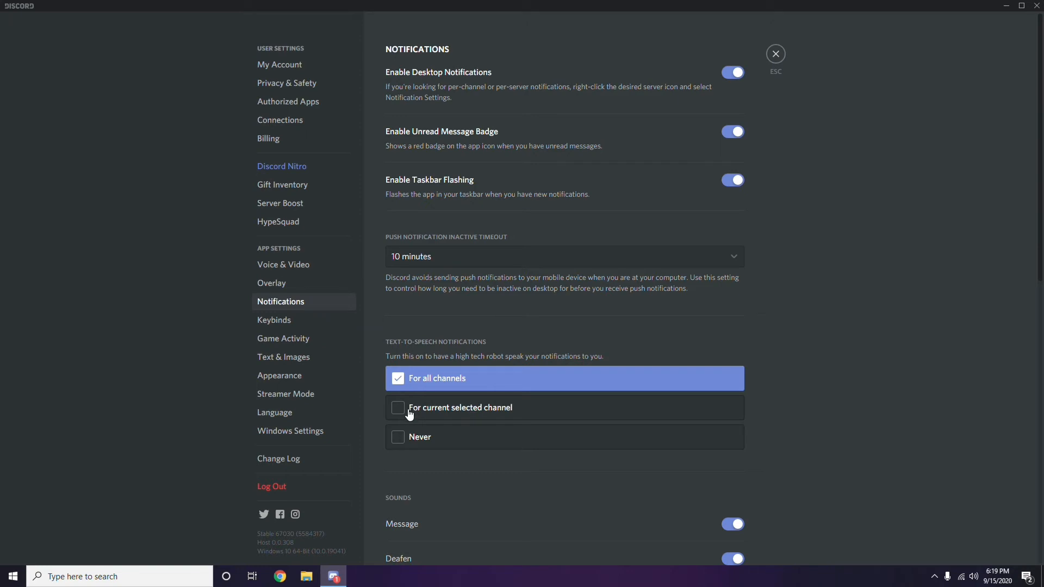
mouse_move(401, 437)
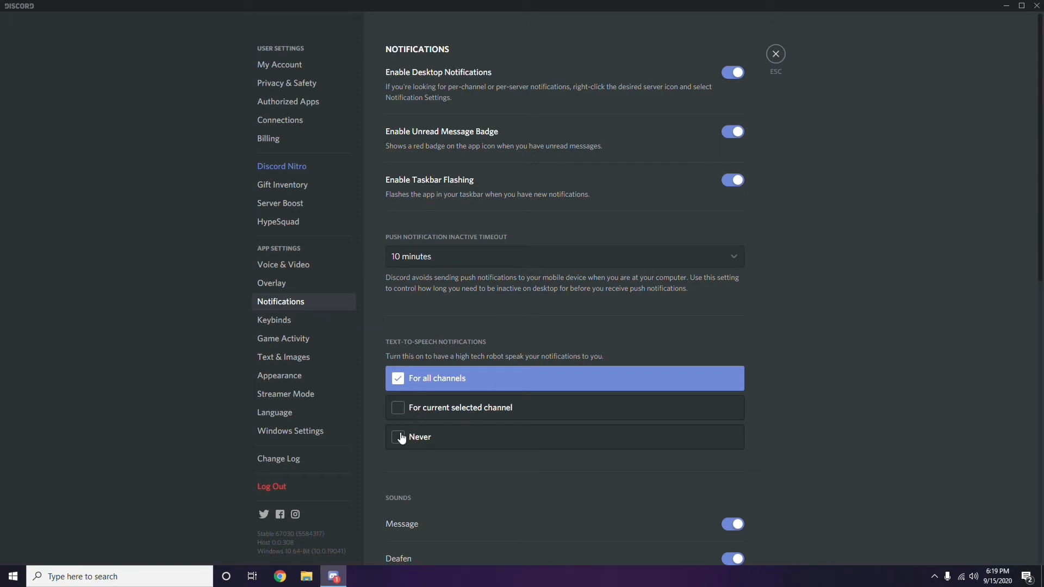
left_click(420, 437)
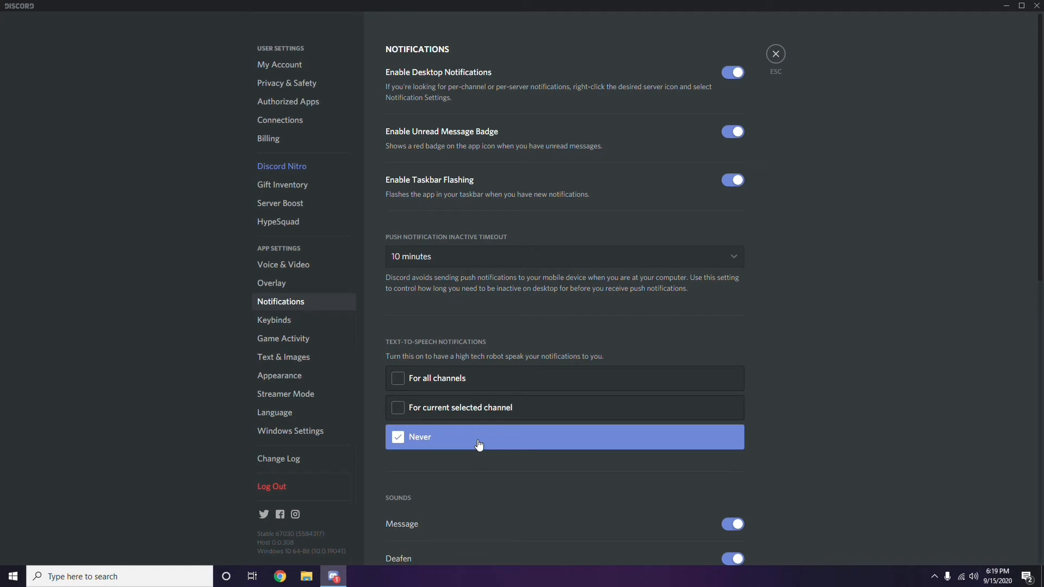
mouse_move(542, 445)
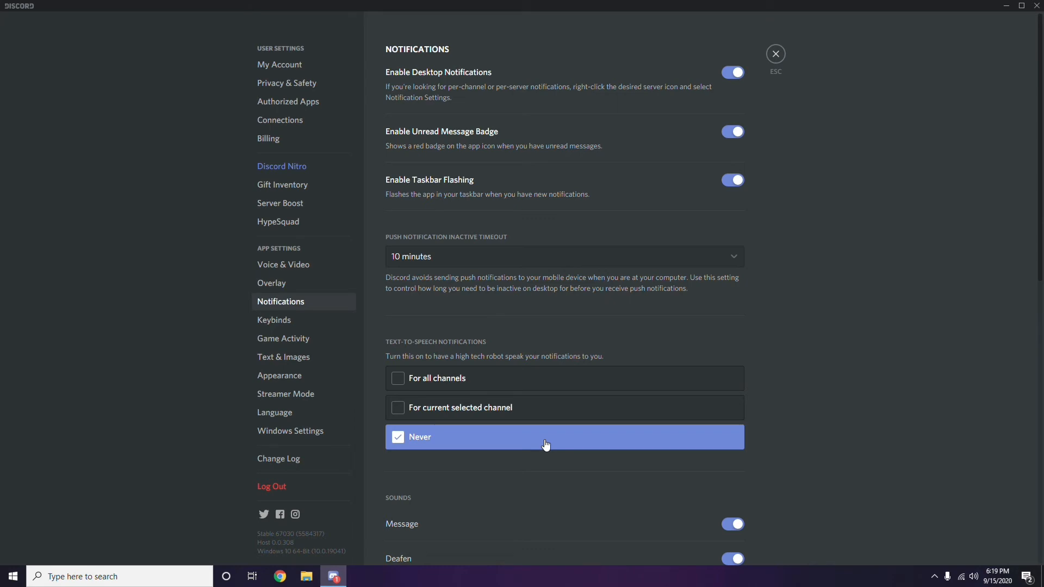
Close settings and return to the Friends page.
left_click(776, 53)
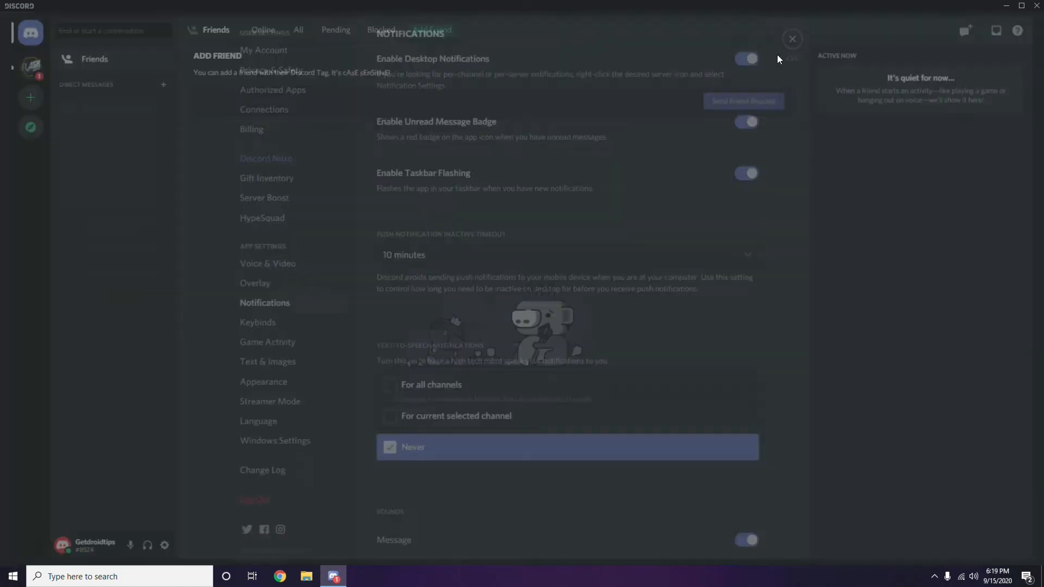
left_click(792, 38)
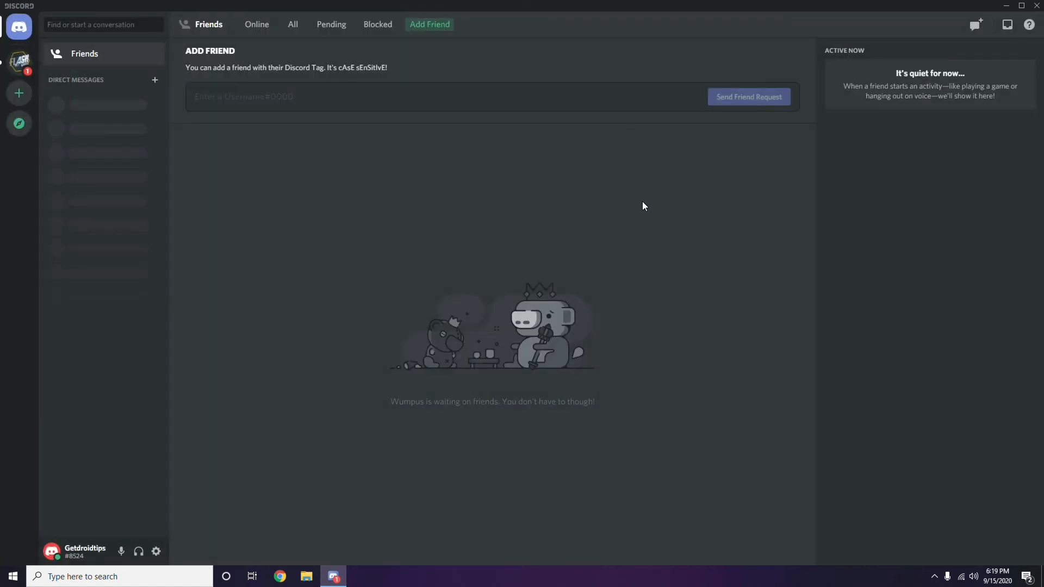